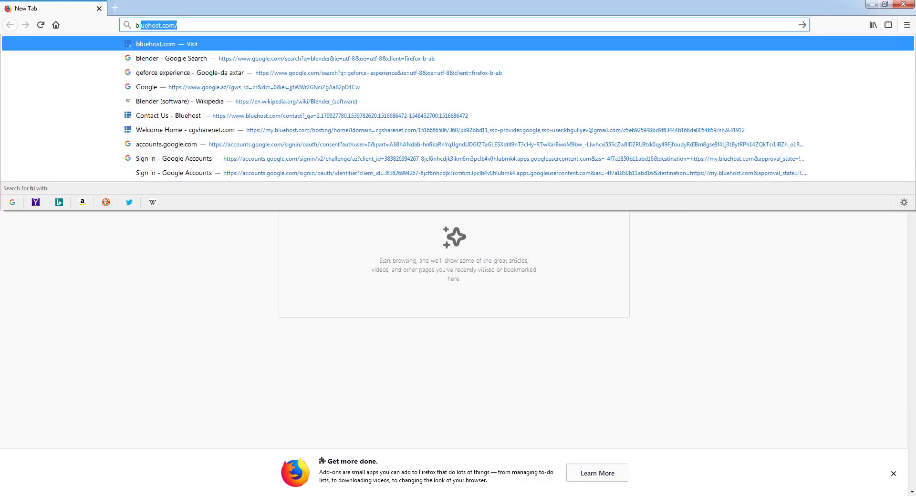
Search Google for 'blender' and highlight the Blender description in the knowledge panel.
type("blender&ie=utf-8&oe=utf-8&client=firefox-b-ab")
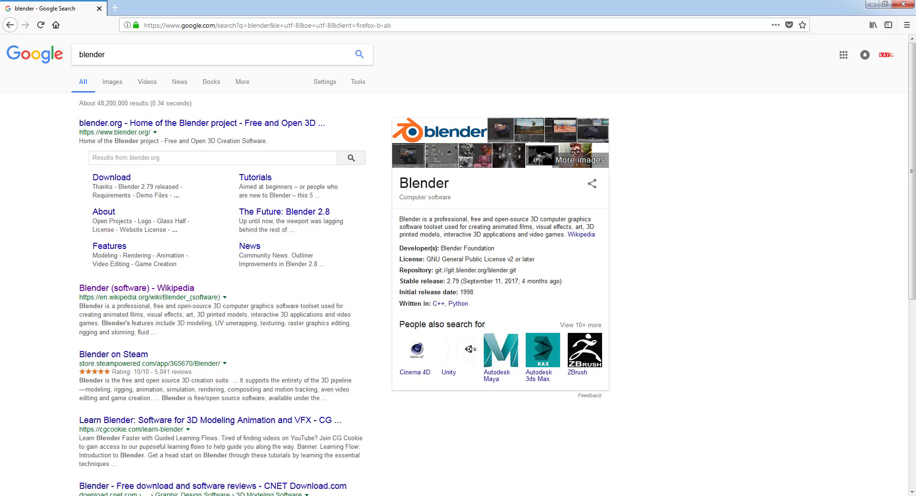
mouse_move(394, 233)
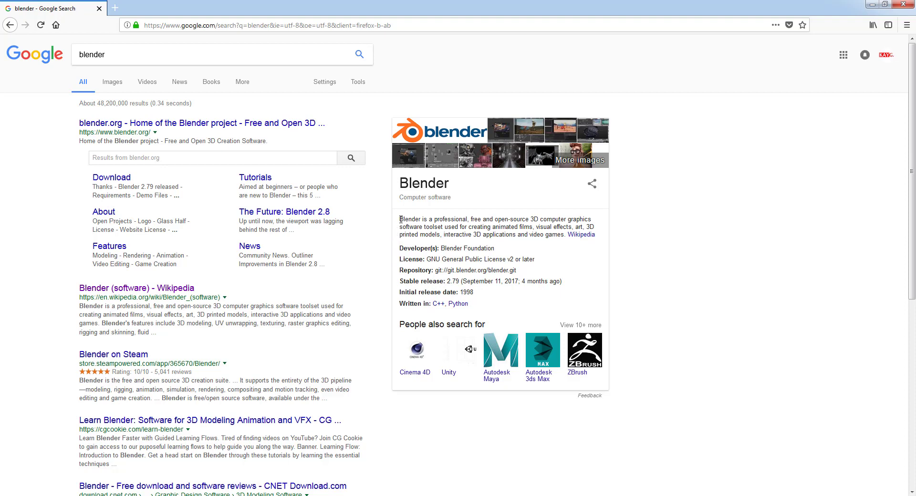
left_click_drag(400, 219, 562, 235)
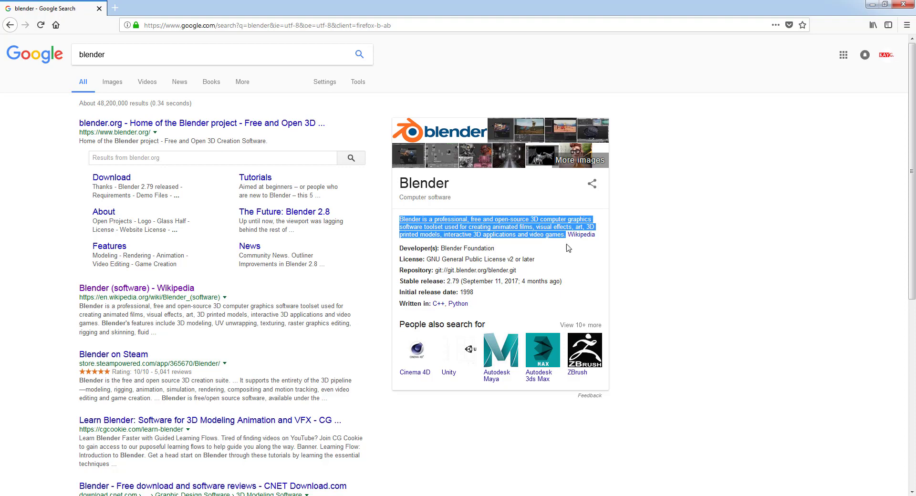
mouse_move(591, 308)
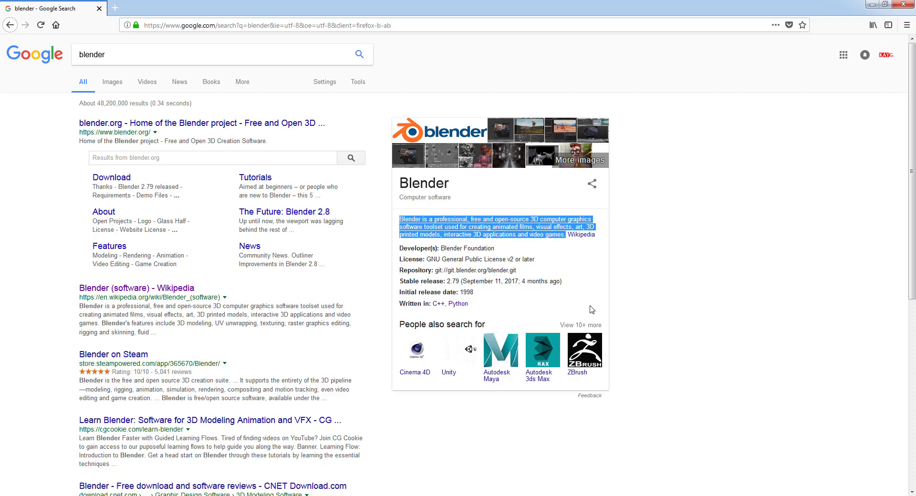
mouse_move(544, 265)
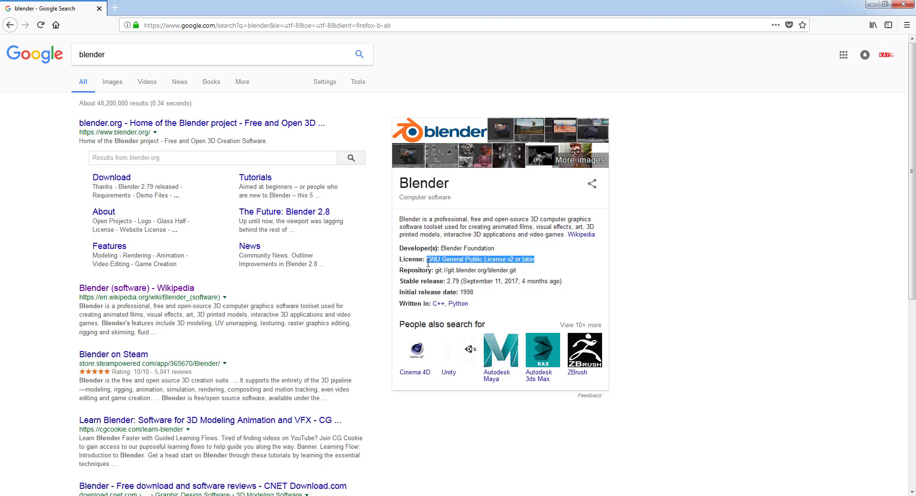
mouse_move(282, 125)
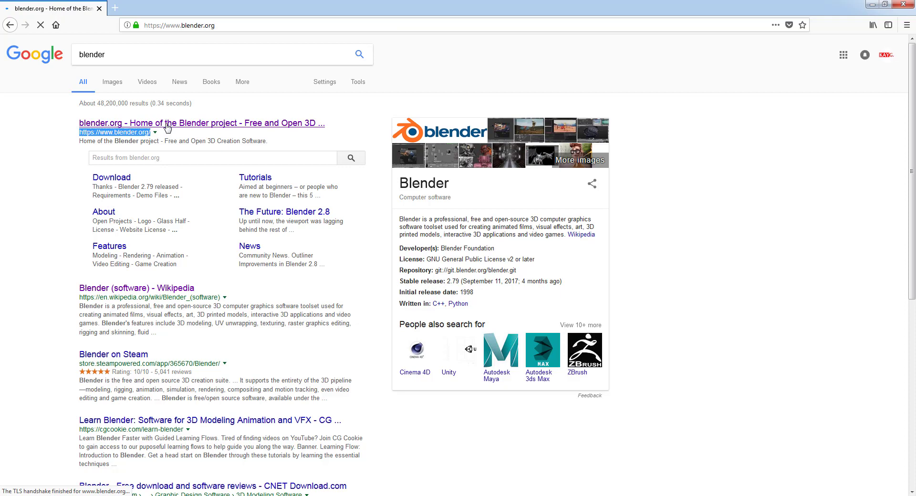
Download the Blender 2.79 Windows 64-bit installer from blender.org's other-versions download page.
left_click(200, 123)
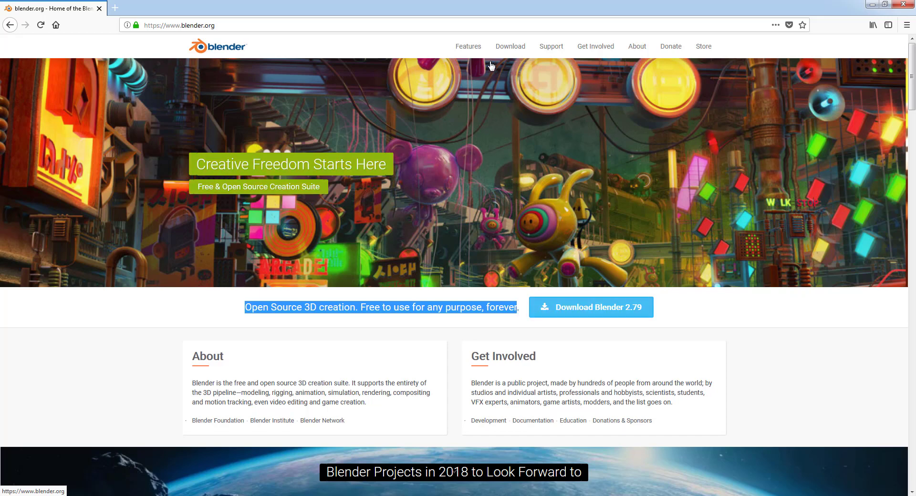
left_click(510, 46)
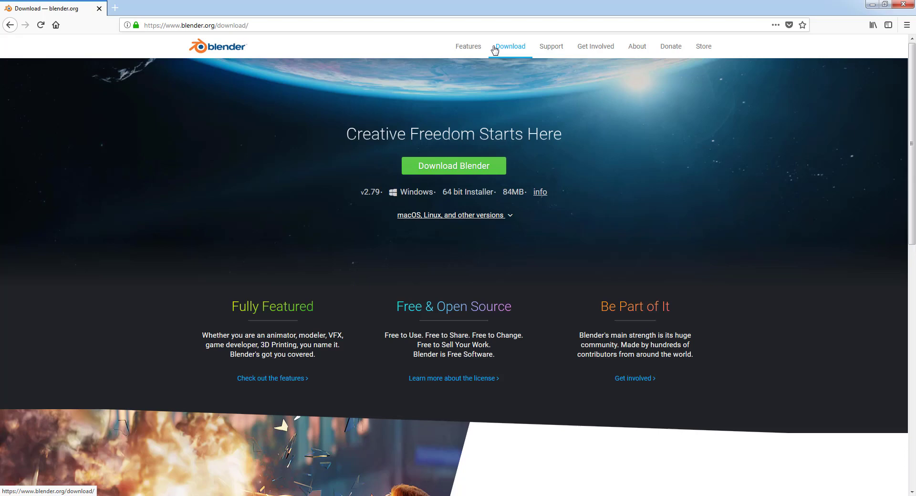
left_click(454, 216)
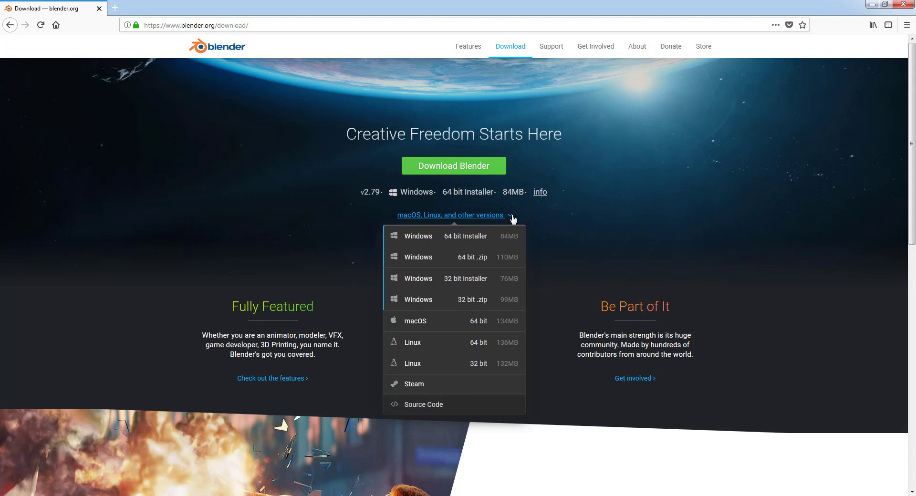
mouse_move(484, 236)
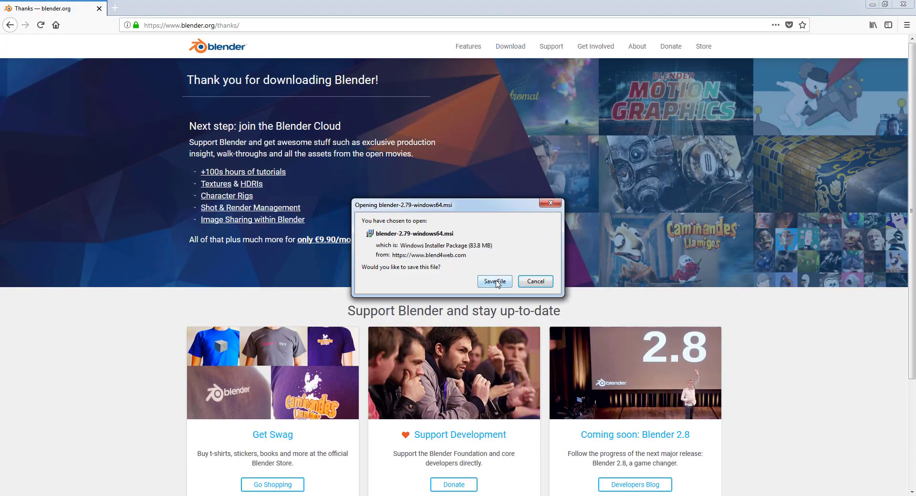
left_click(494, 282)
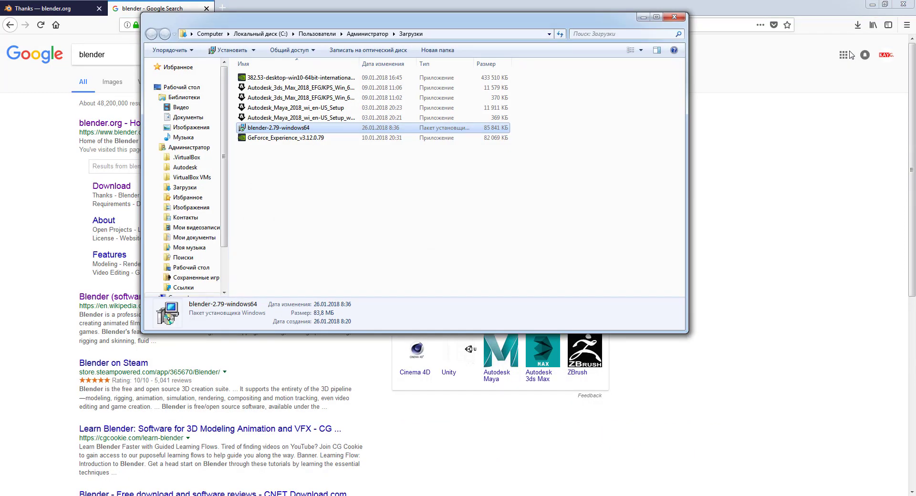
Run the Blender installer and accept the license agreement.
double_click(274, 127)
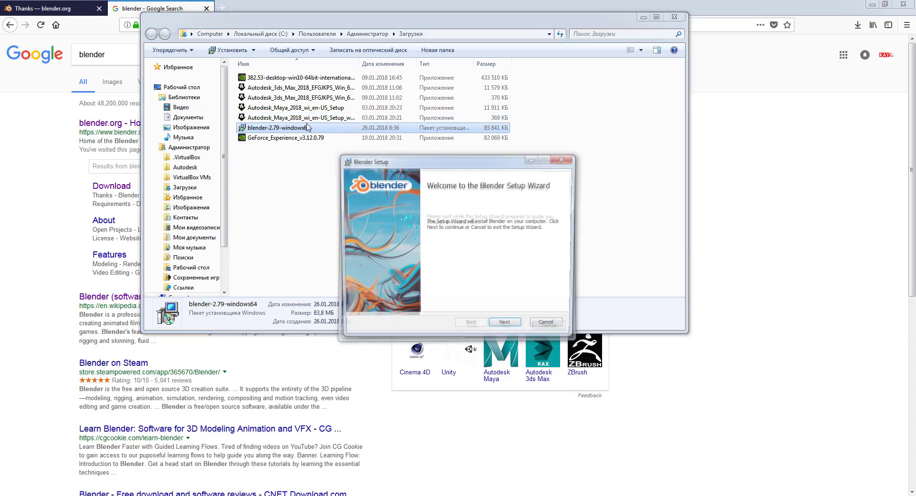
left_click(505, 321)
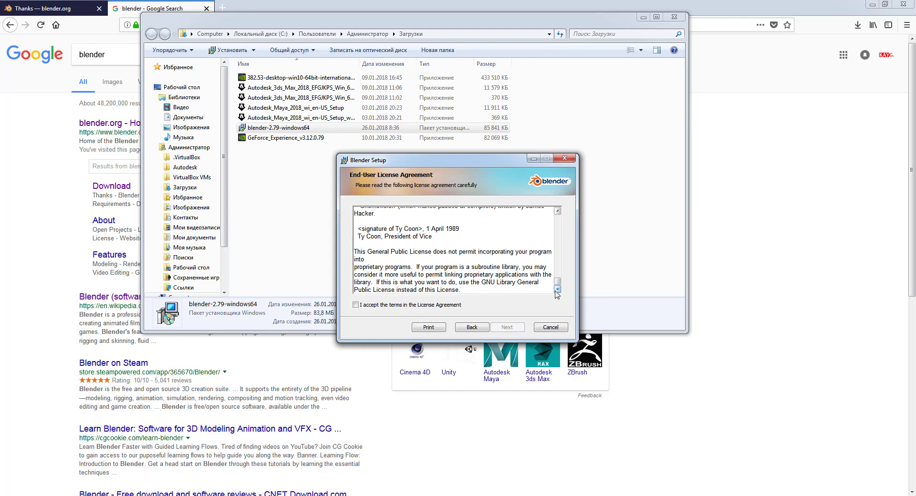
left_click(355, 304)
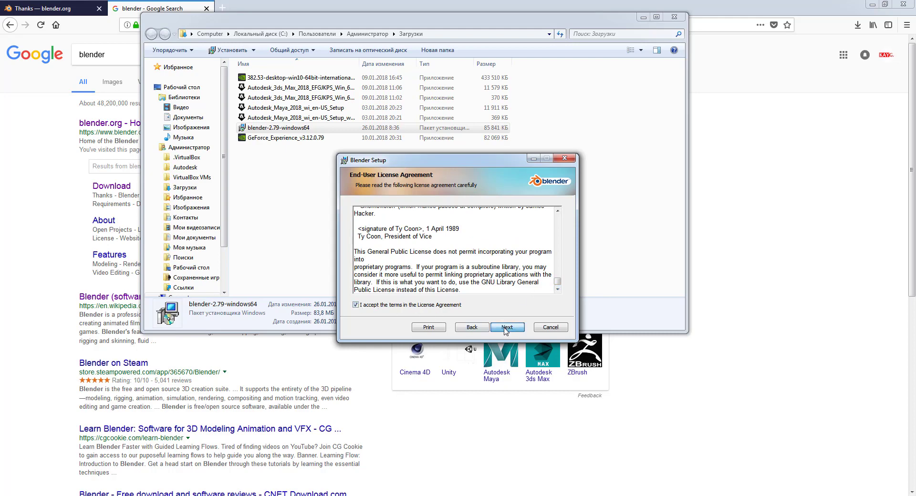
left_click(508, 327)
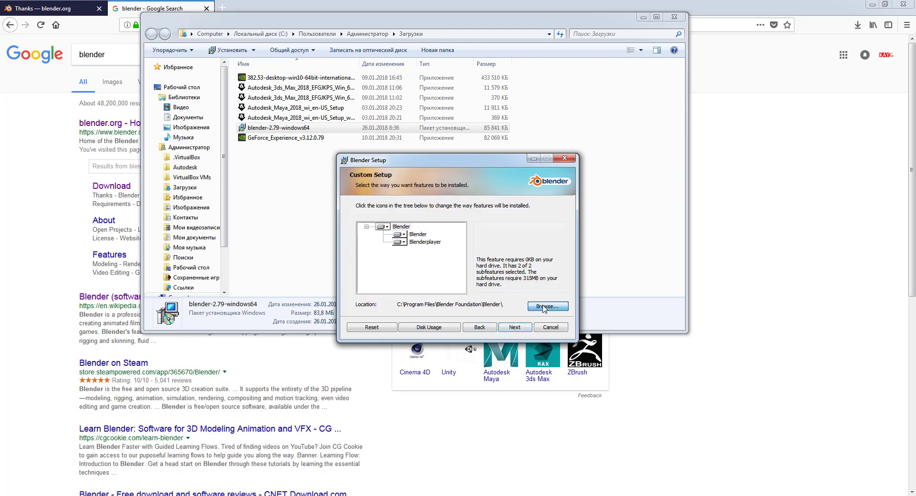
Install Blender to the default destination folder and close the finished wizard.
left_click(547, 306)
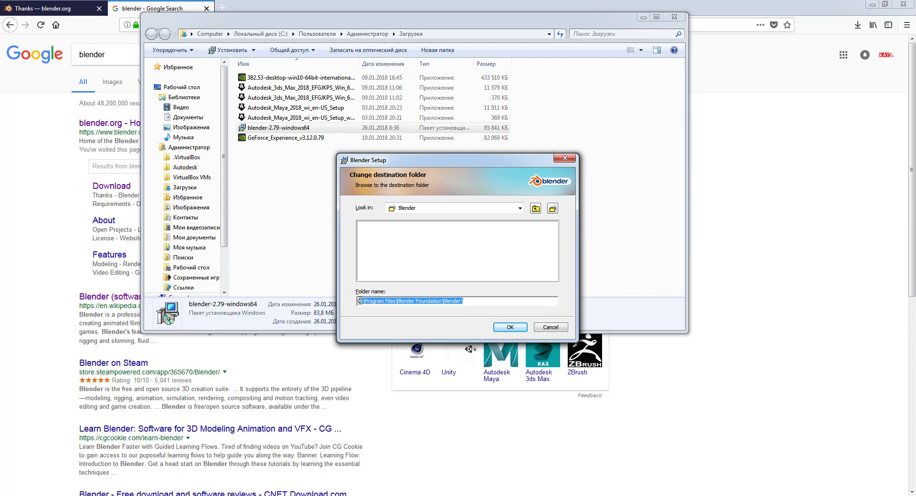
left_click(509, 327)
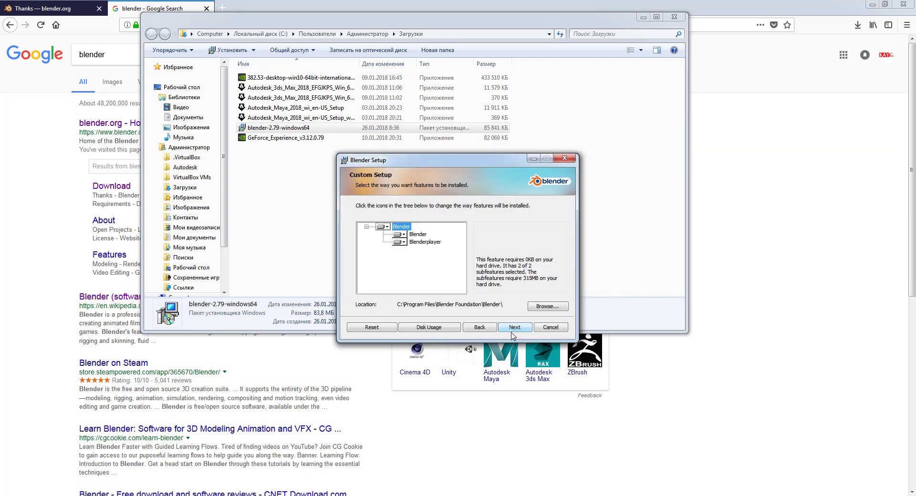
left_click(514, 326)
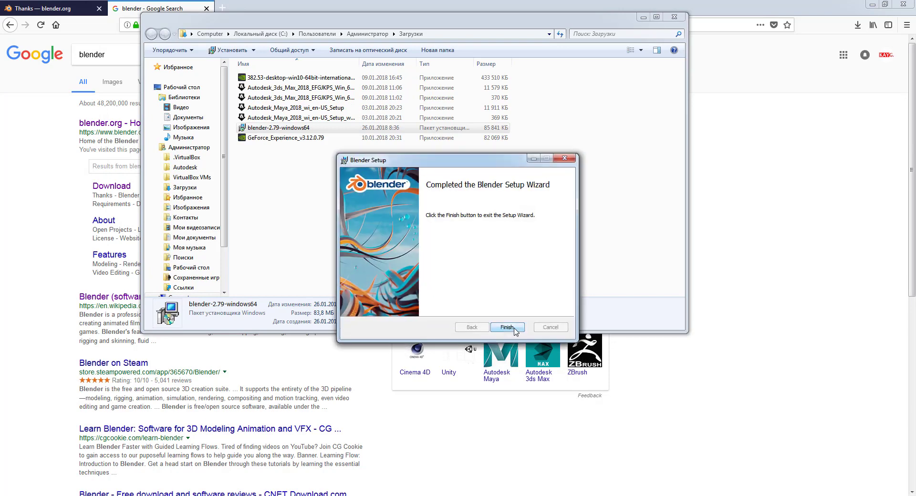
left_click(507, 327)
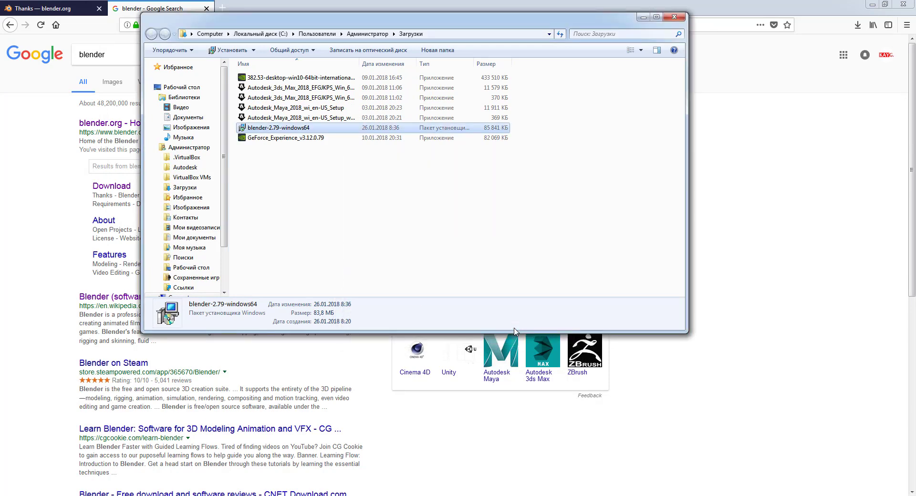
mouse_move(601, 105)
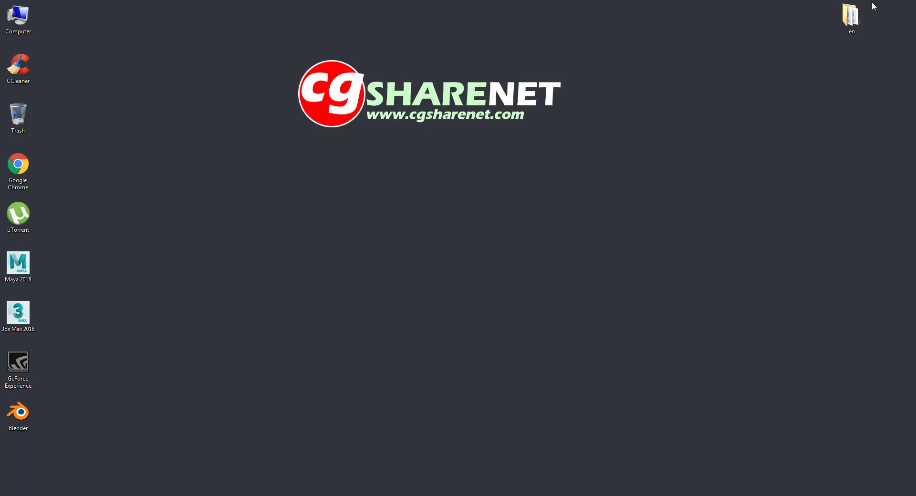
Launch Blender 2.79 from its desktop shortcut.
left_click(18, 415)
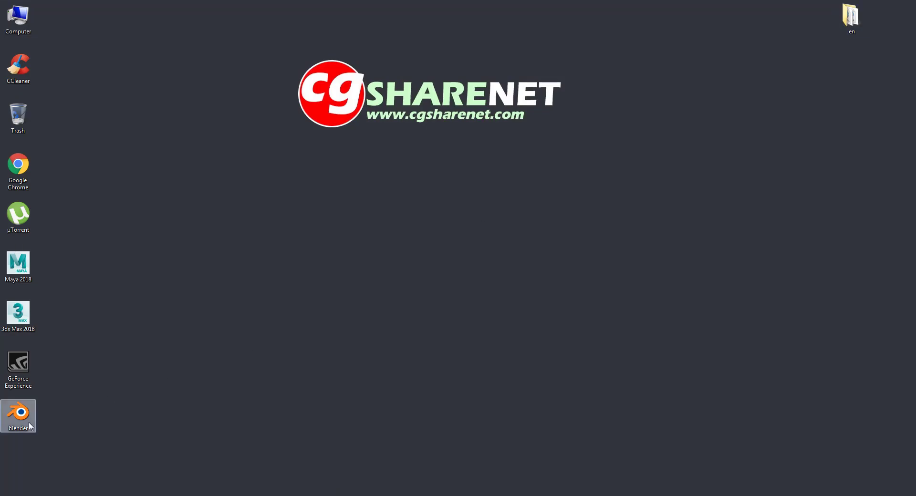
double_click(18, 412)
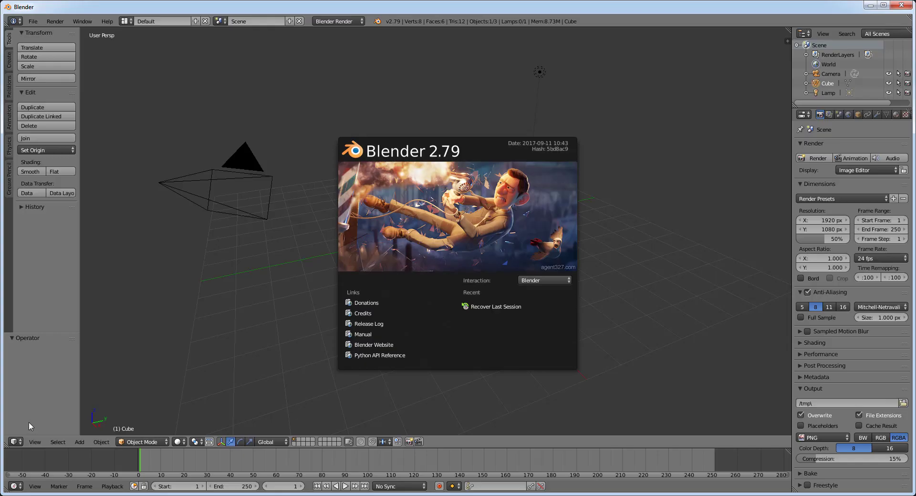